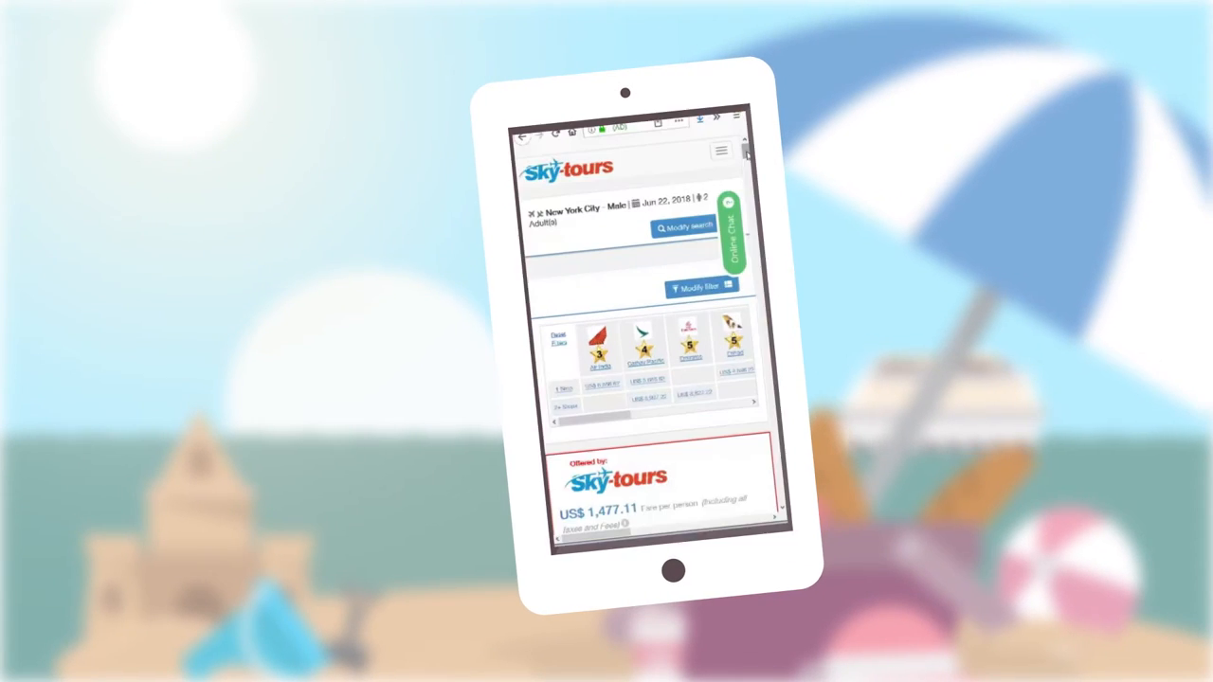
pyautogui.scroll(-3)
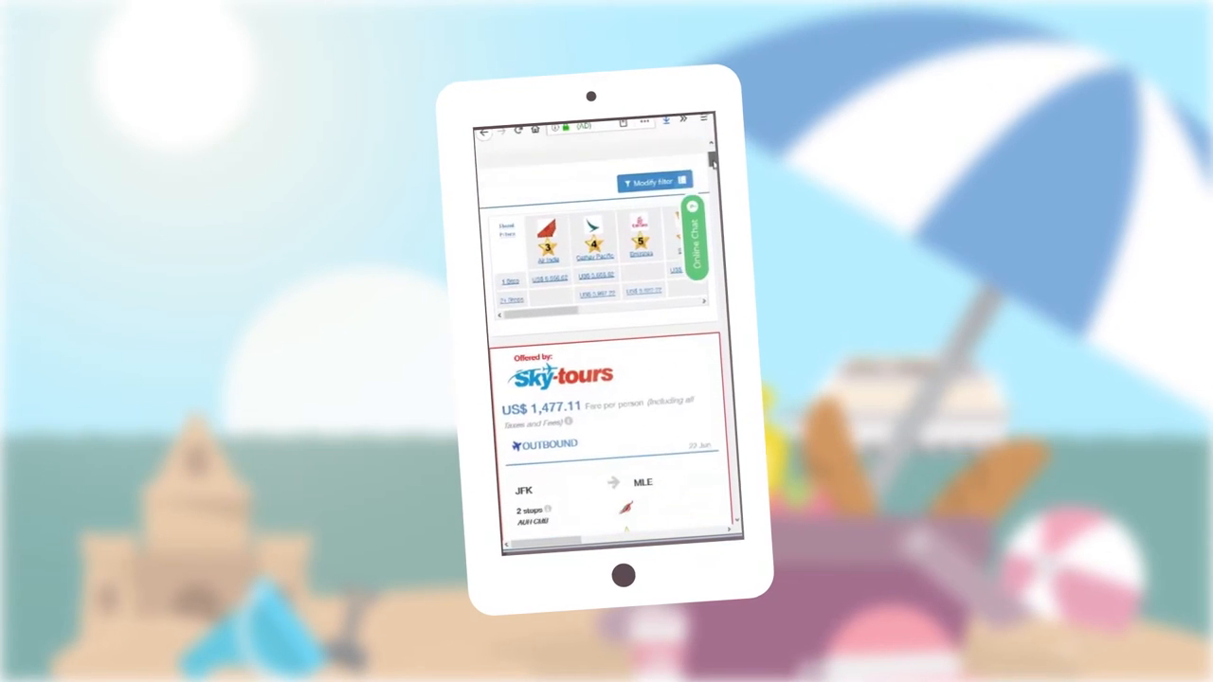